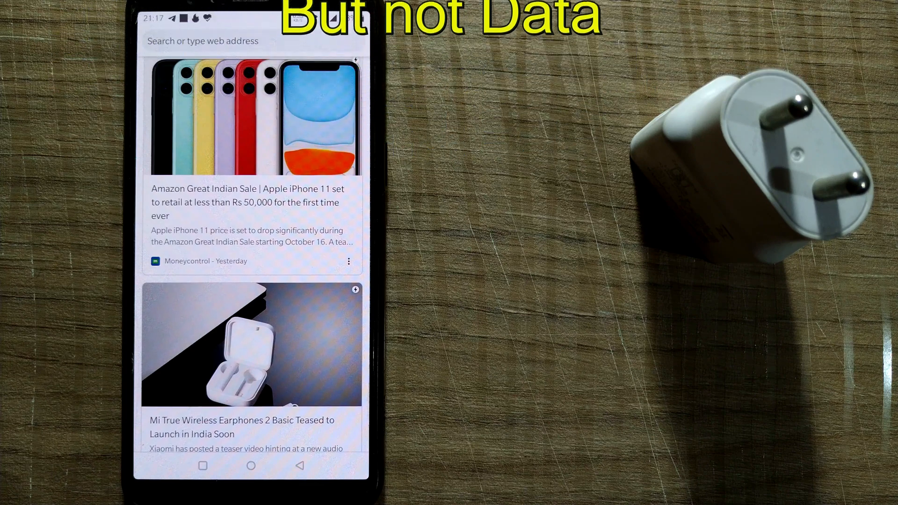
Step: Scroll through the SIM & network settings to confirm mobile data is off
scroll("down", 3)
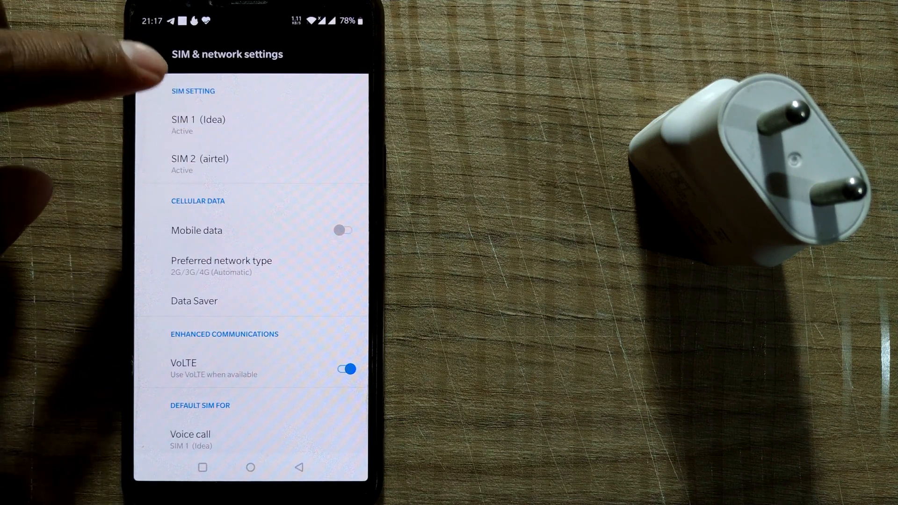
Step: Try deactivating SIM 1 and SIM 2, accept the can't-deactivate warning, and return to Wi-Fi & internet
left_click(198, 120)
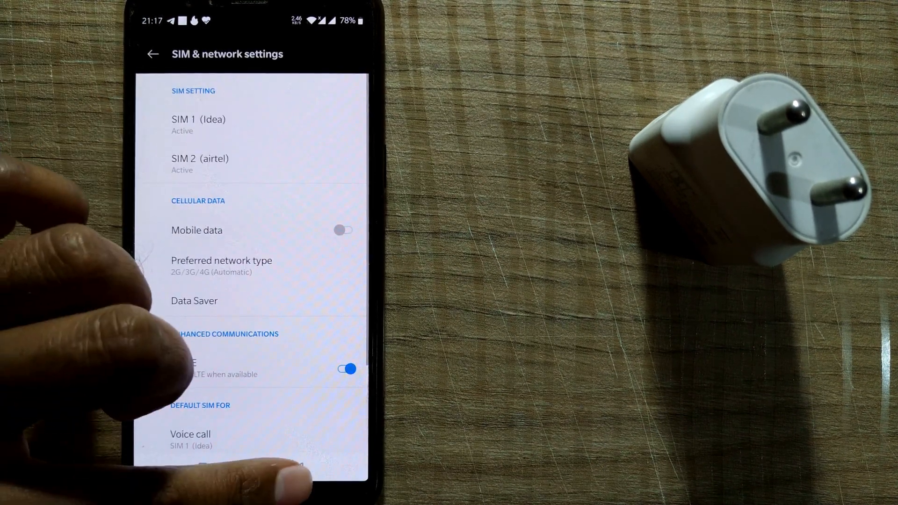
left_click(152, 54)
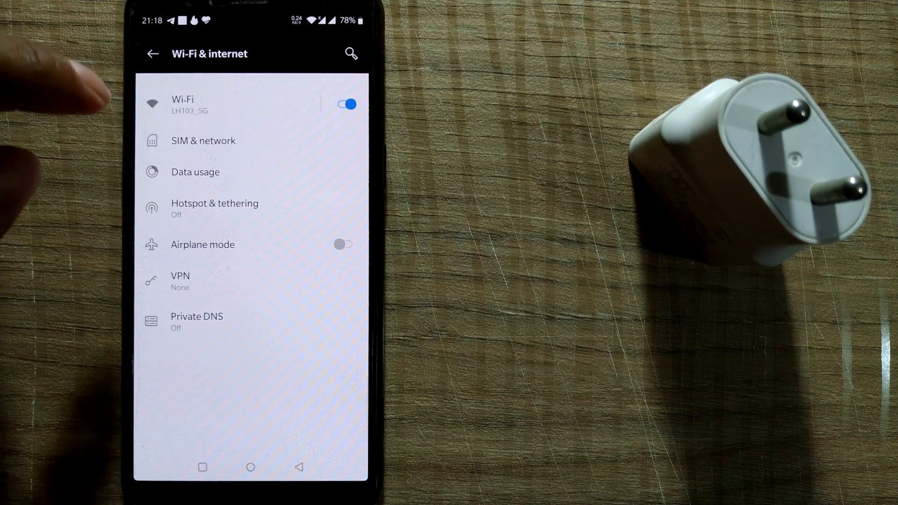
left_click(203, 141)
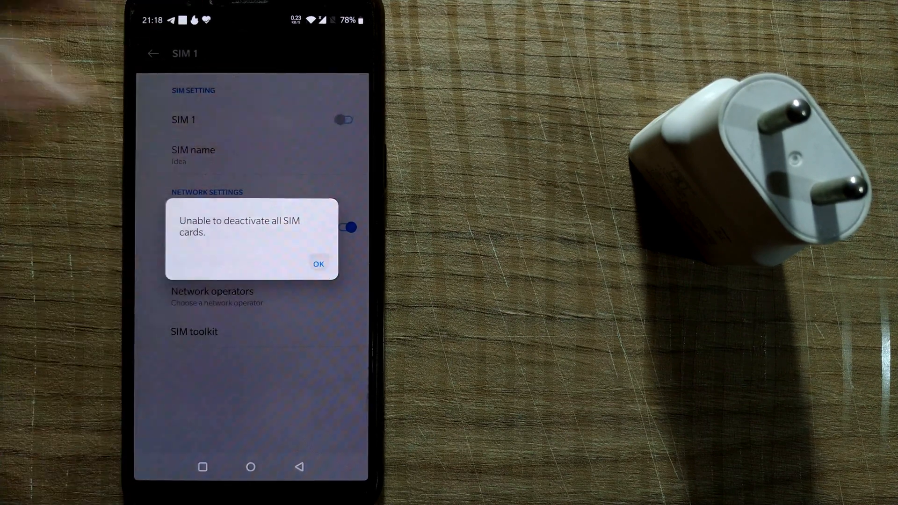
left_click(319, 264)
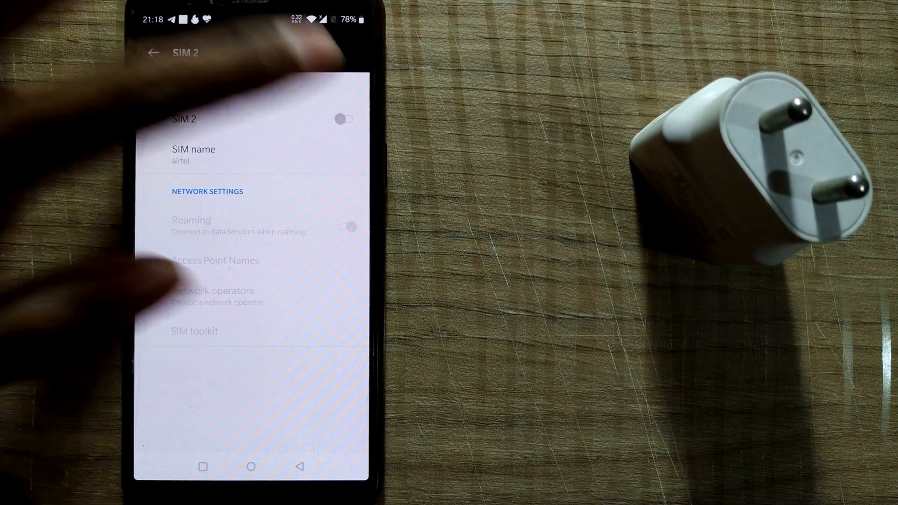
left_click(344, 121)
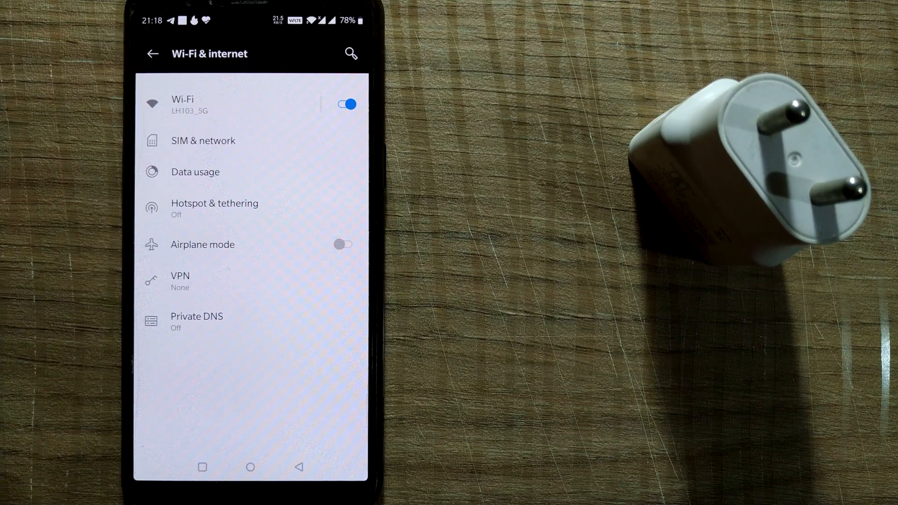
Step: Exit Settings to the home screen and pull down the Quick Settings panel
left_click(151, 53)
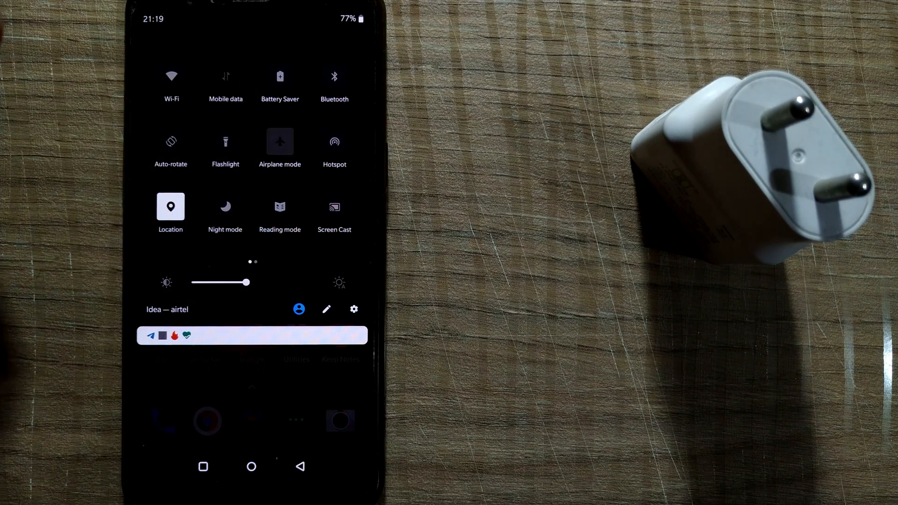
Step: Turn on airplane mode, turn Wi-Fi back on, and close Quick Settings
left_click(280, 141)
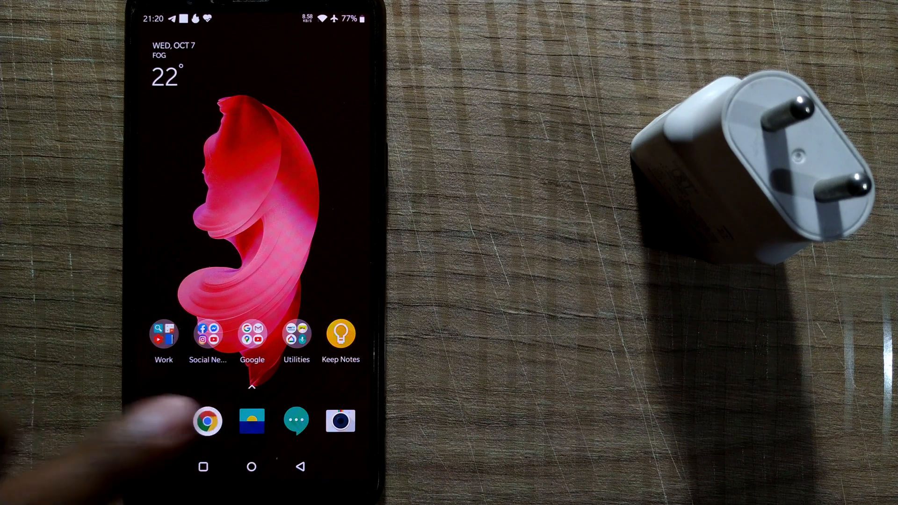
Step: Open Chrome, search Google for 'india', and scroll the results
left_click(209, 421)
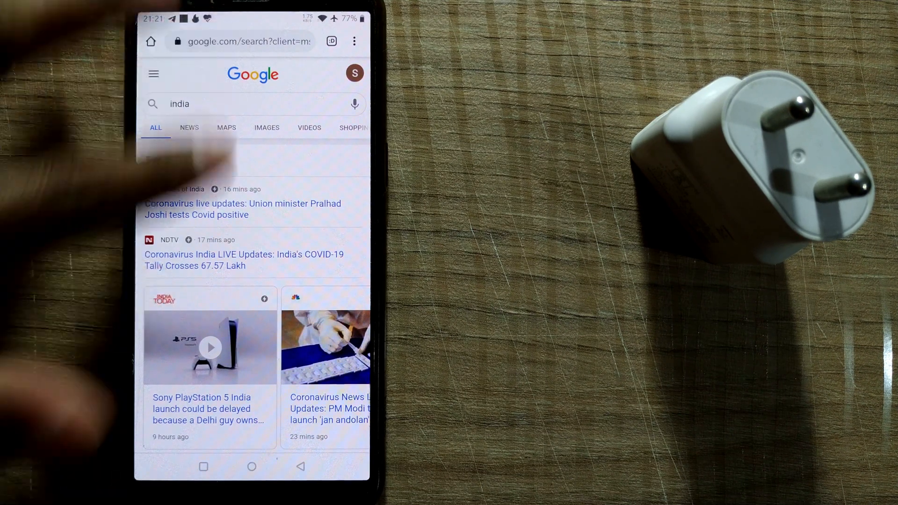
scroll("down", 3)
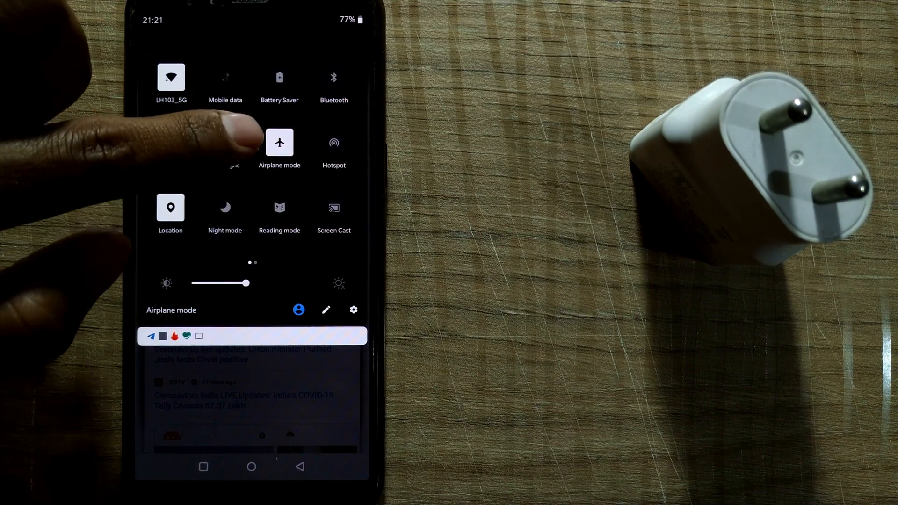